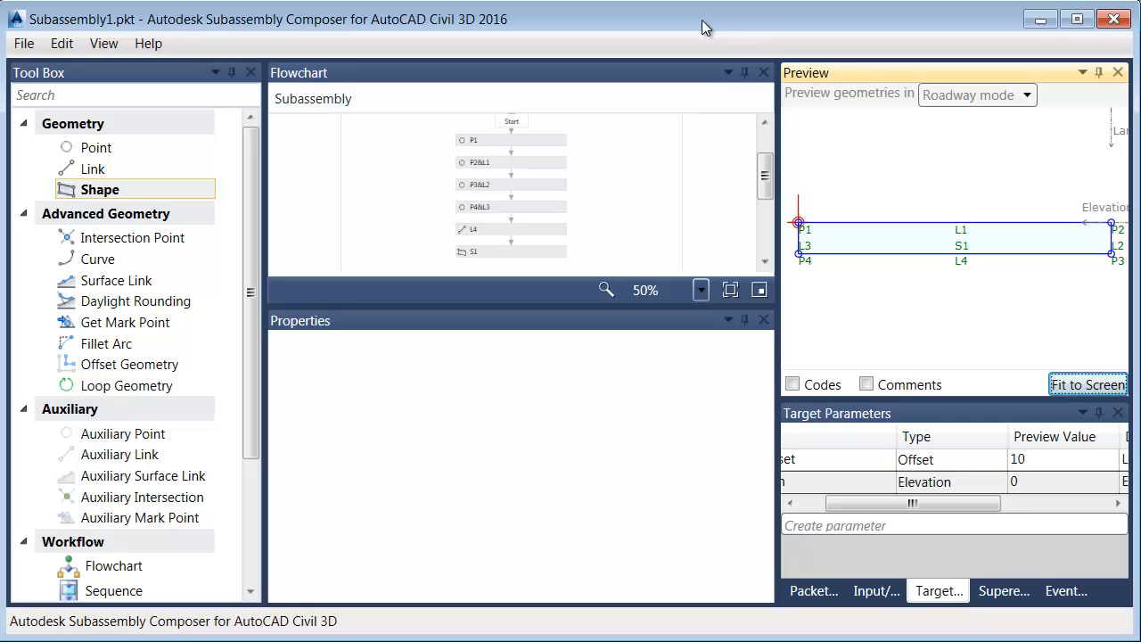
{"action": "mouse_move", "coordinate": [762, 100]}
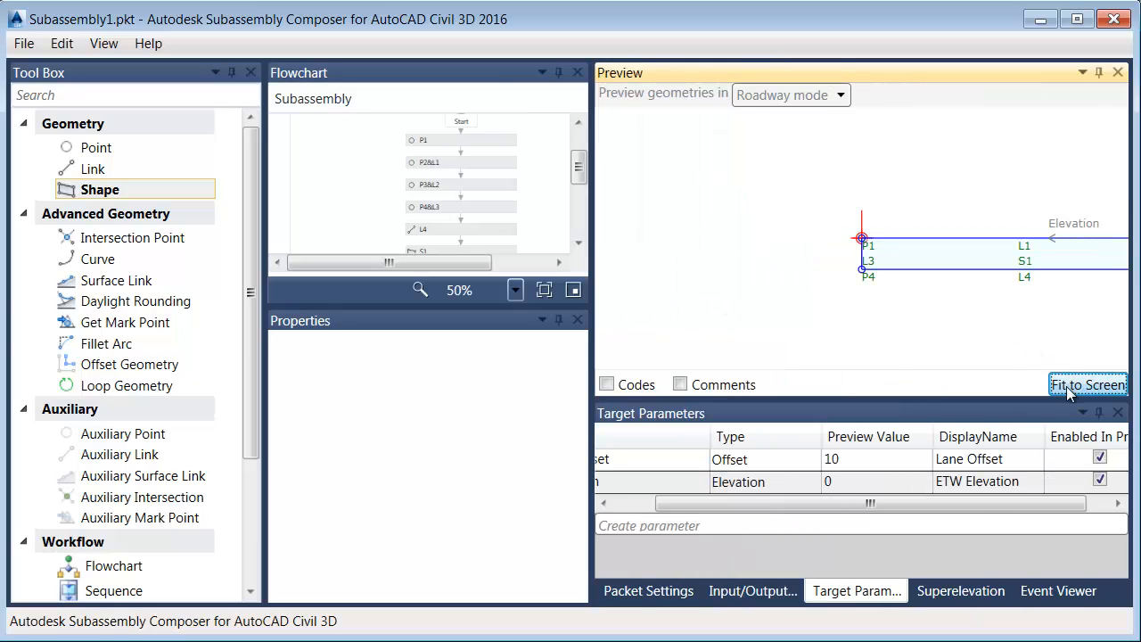
Fit the lane shape with P1–P4, L1–L4 and S1 into the preview
{"action": "left_click", "coordinate": [1087, 384]}
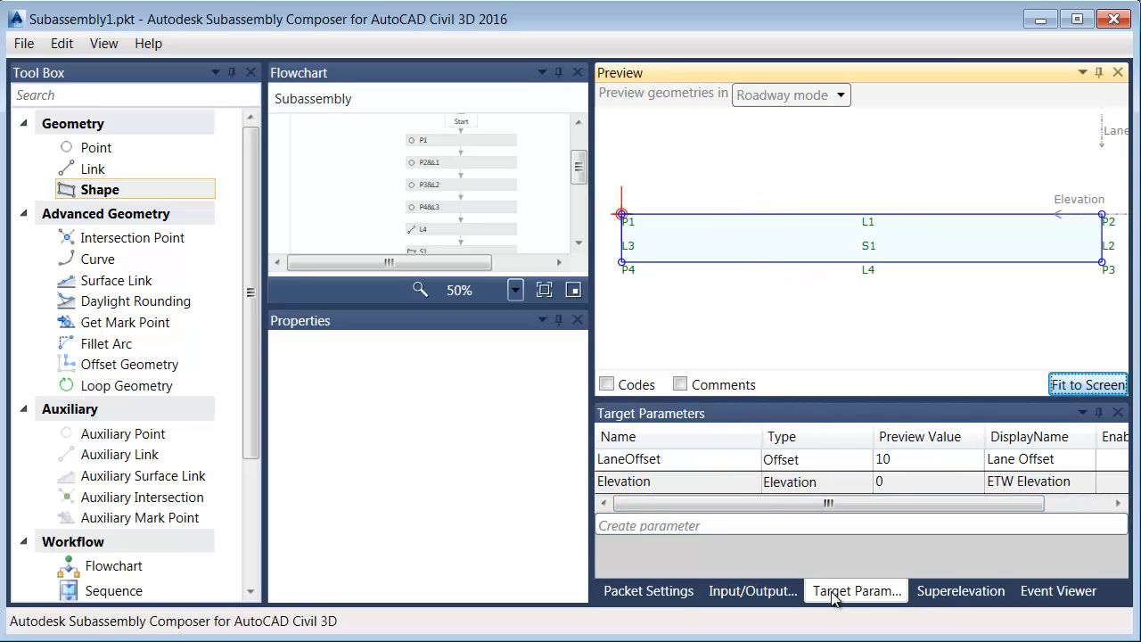
Make Parameter5 a Superelevation-type input UseSuperelevation, default None, displayed as Superelevation
{"action": "left_click", "coordinate": [751, 590]}
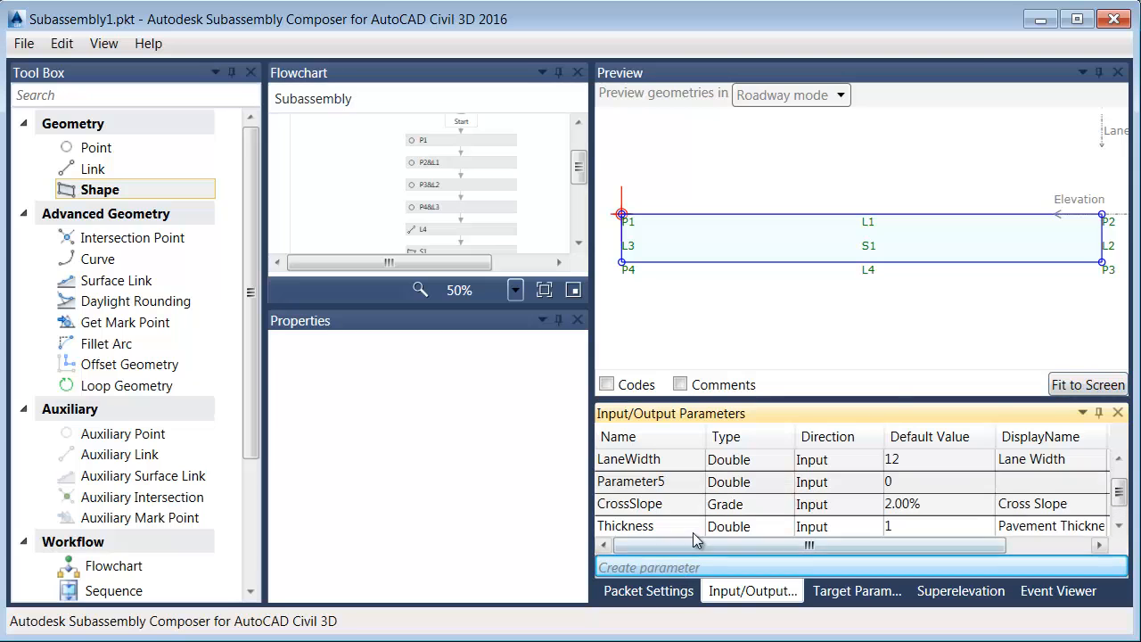
{"action": "left_click", "coordinate": [782, 483]}
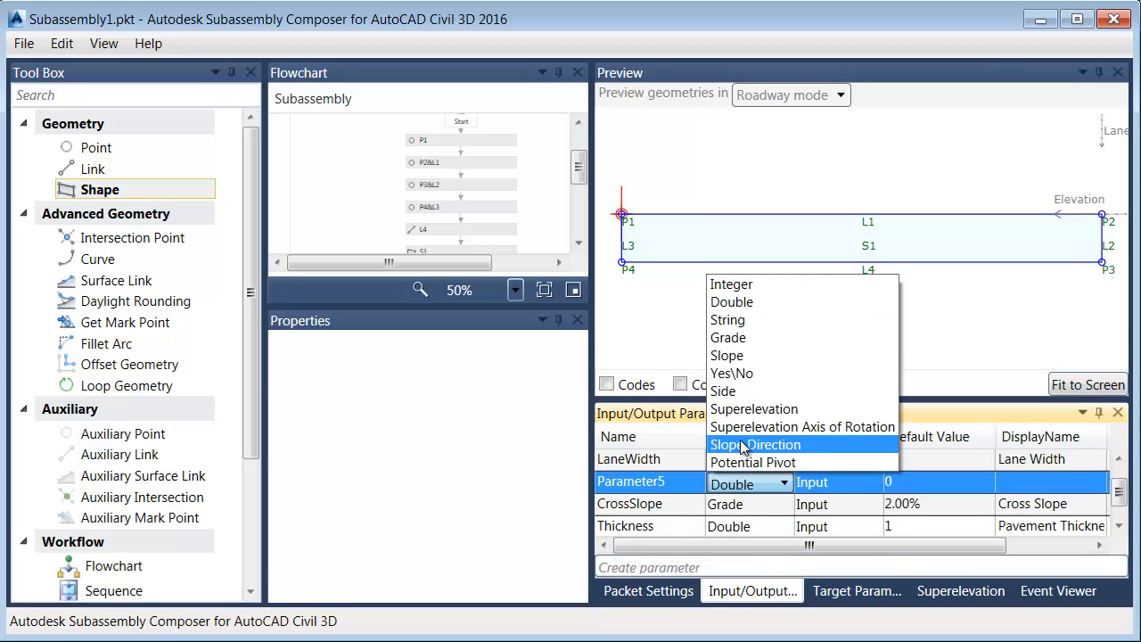
{"action": "left_click", "coordinate": [754, 408]}
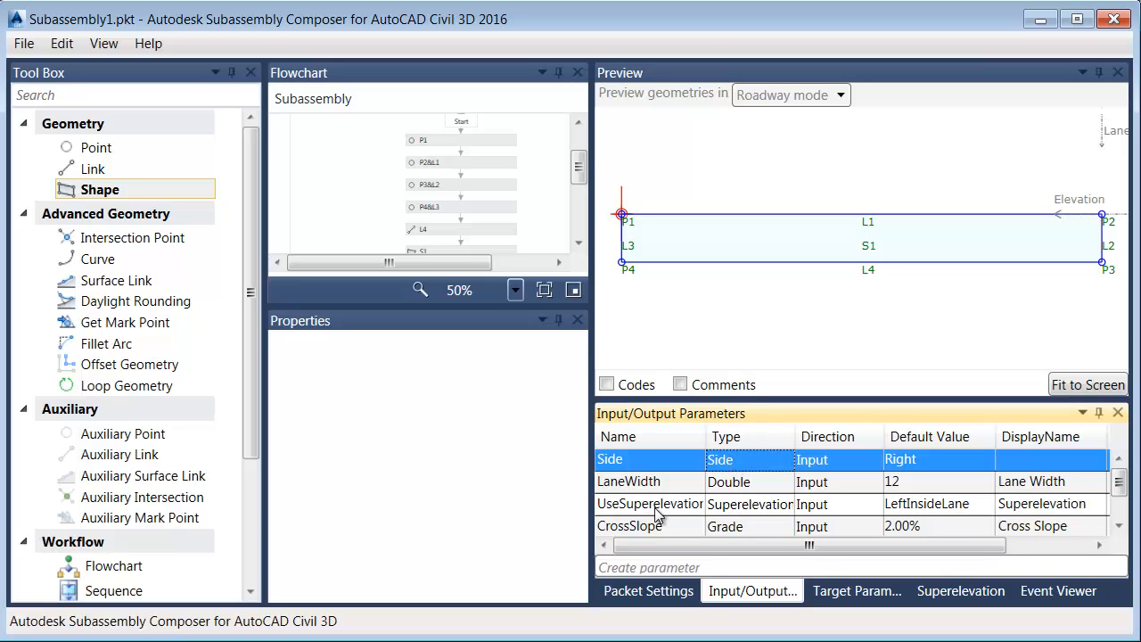
{"action": "mouse_move", "coordinate": [971, 522]}
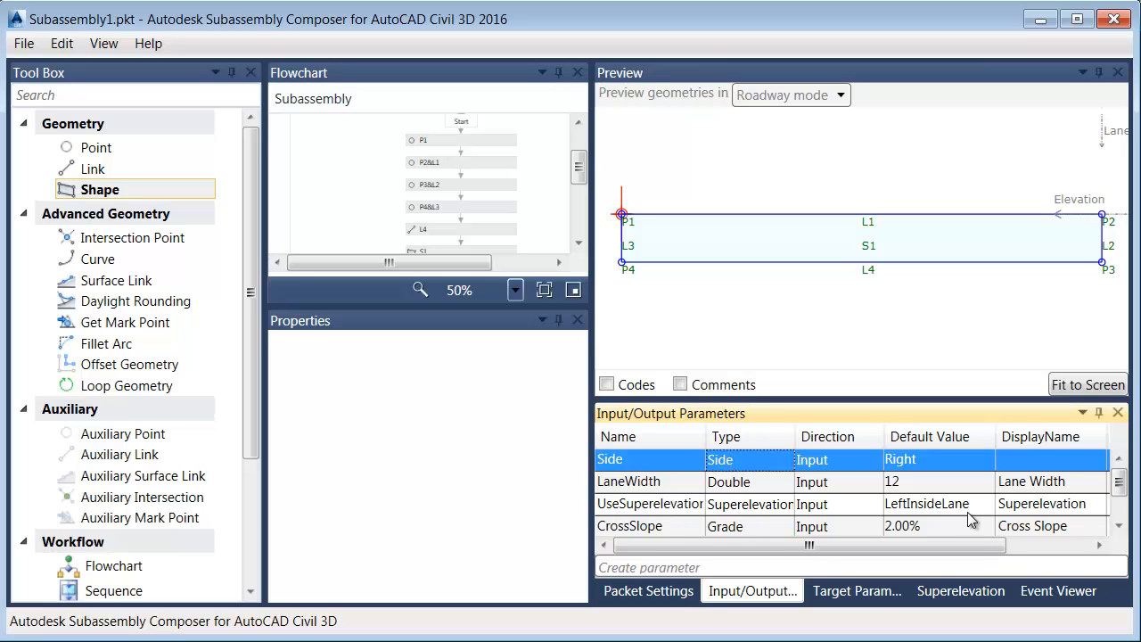
{"action": "mouse_move", "coordinate": [918, 510]}
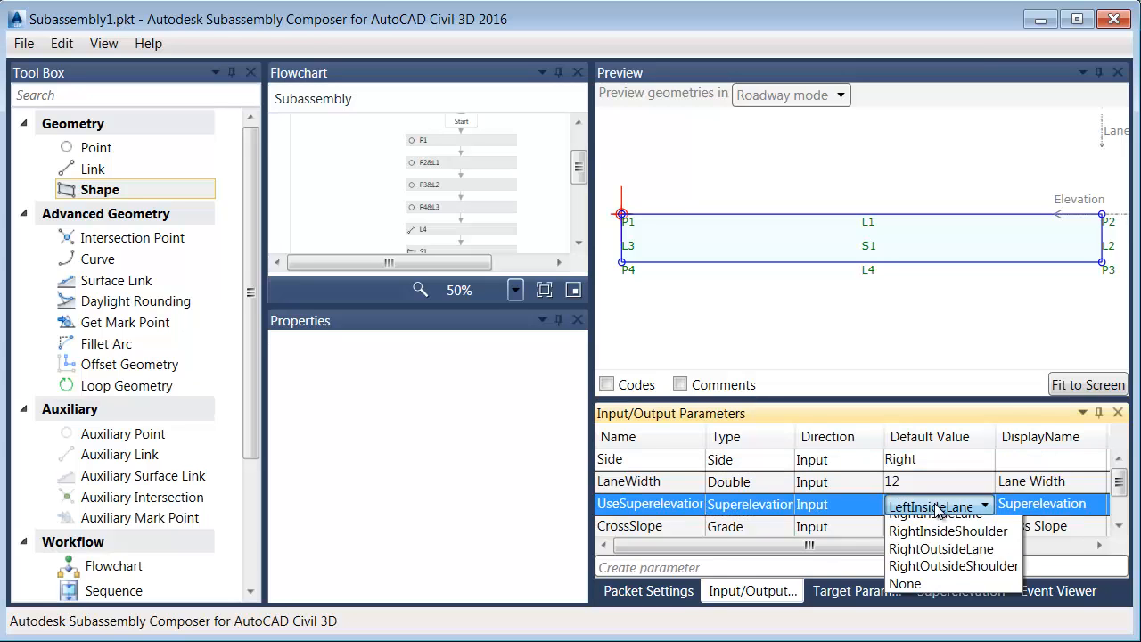
{"action": "left_click", "coordinate": [905, 583]}
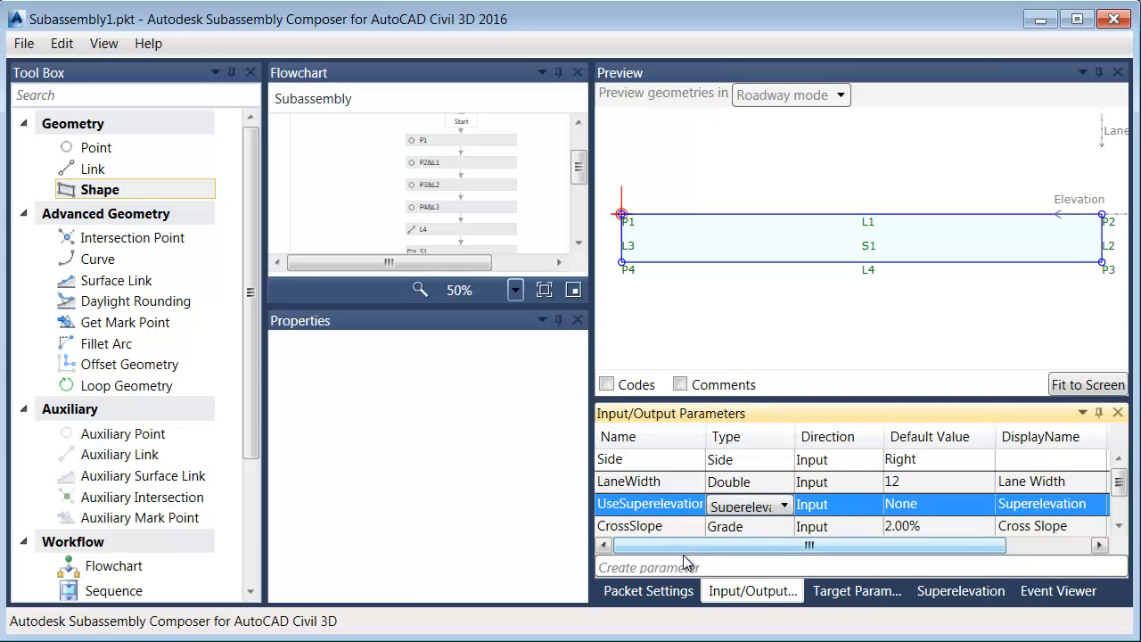
Add a SupportAOR input parameter of Superelevation Axis of Rotation type, default Unsupported
{"action": "left_click", "coordinate": [648, 567]}
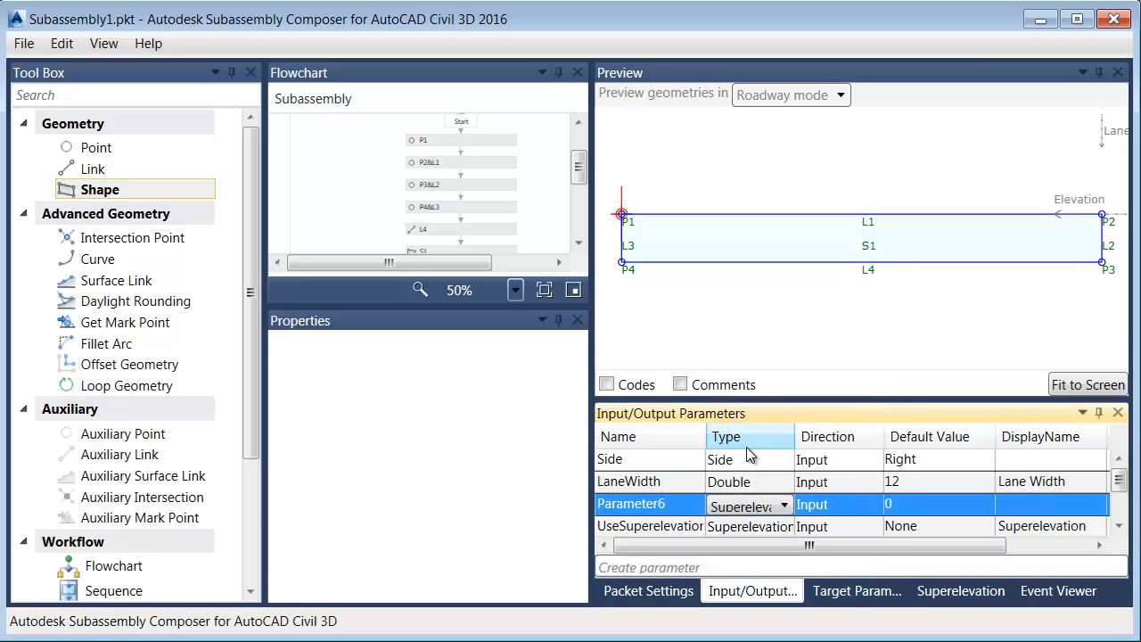
{"action": "left_click", "coordinate": [609, 458]}
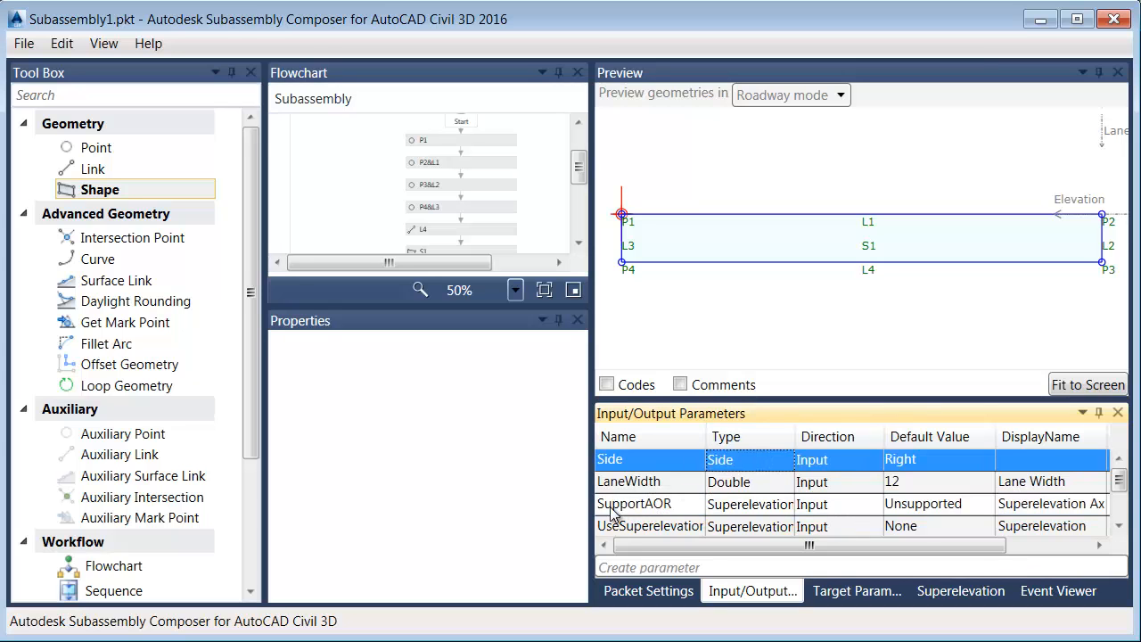
{"action": "mouse_move", "coordinate": [900, 512]}
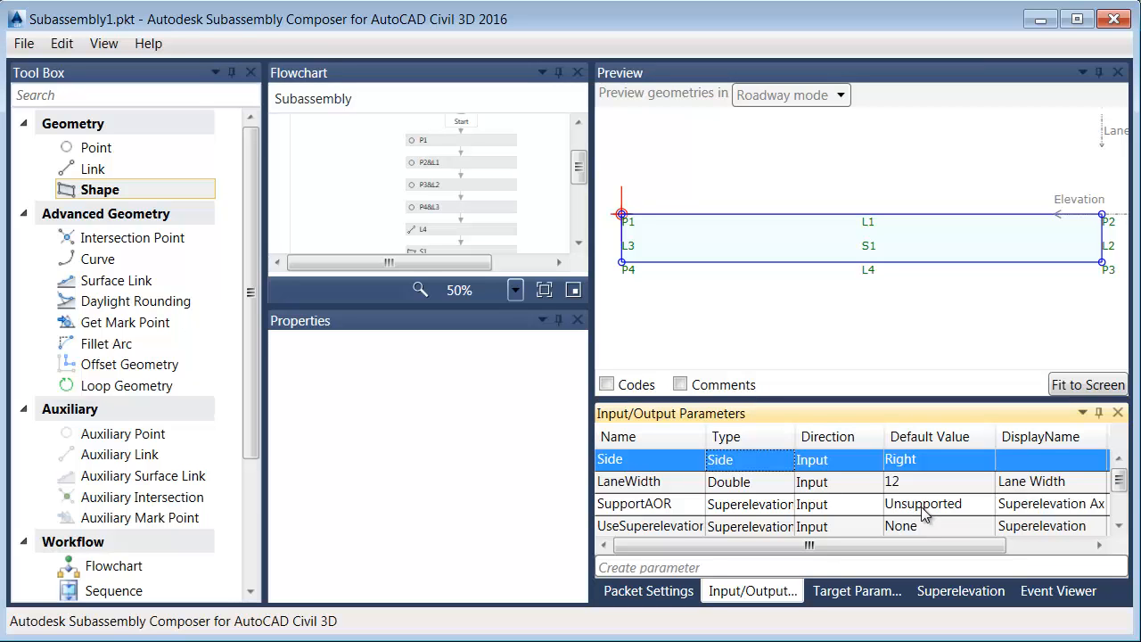
{"action": "mouse_move", "coordinate": [931, 512]}
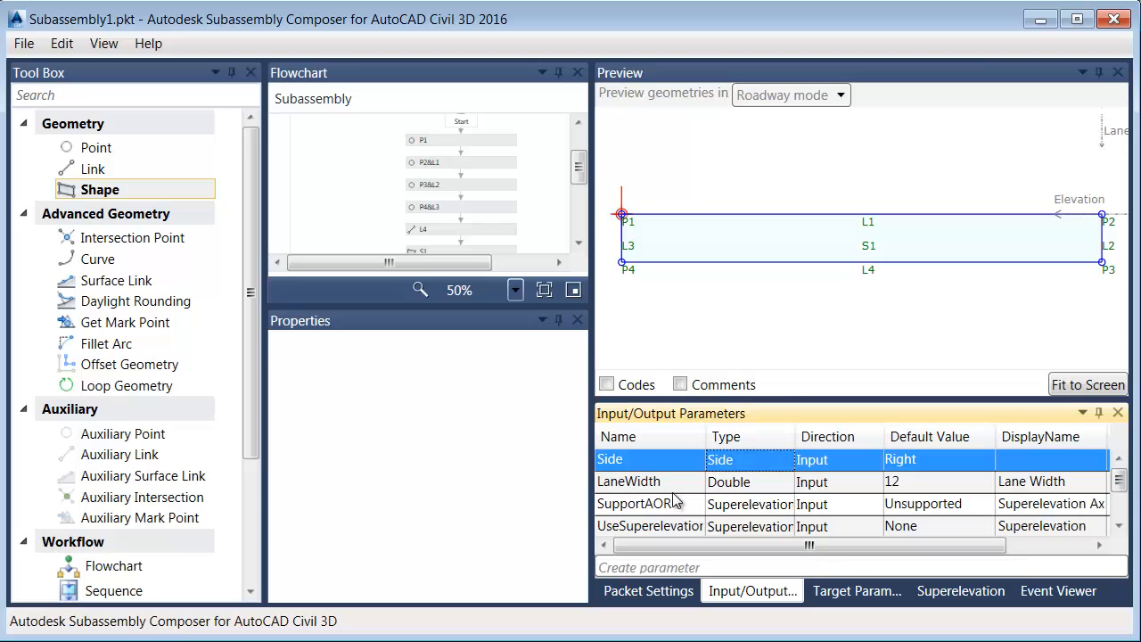
{"action": "mouse_move", "coordinate": [831, 274]}
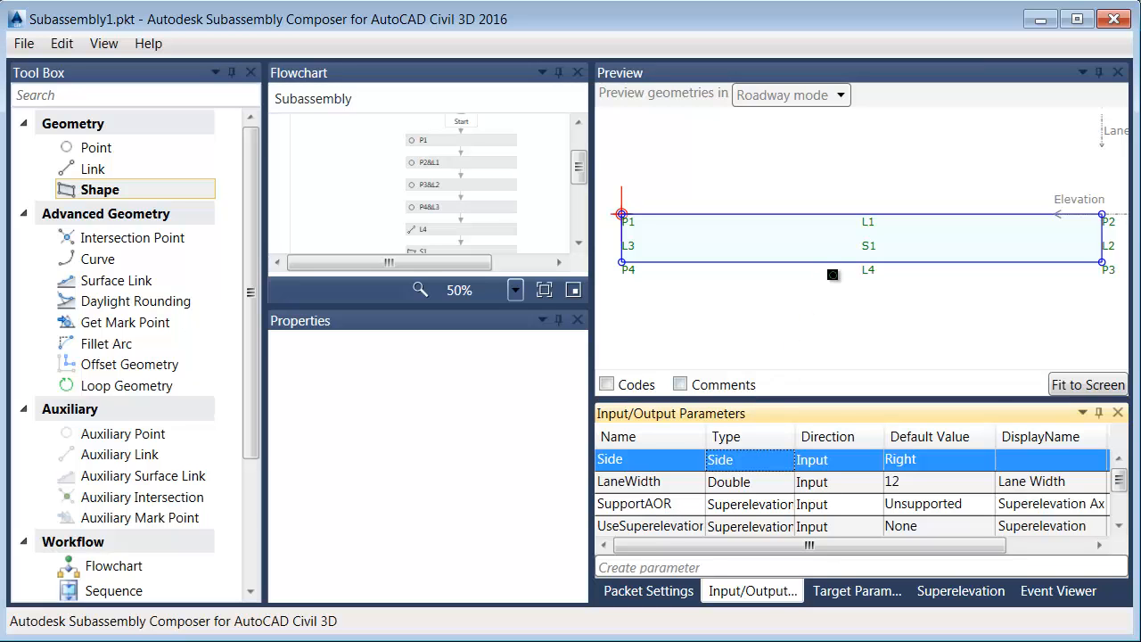
{"action": "mouse_move", "coordinate": [891, 247]}
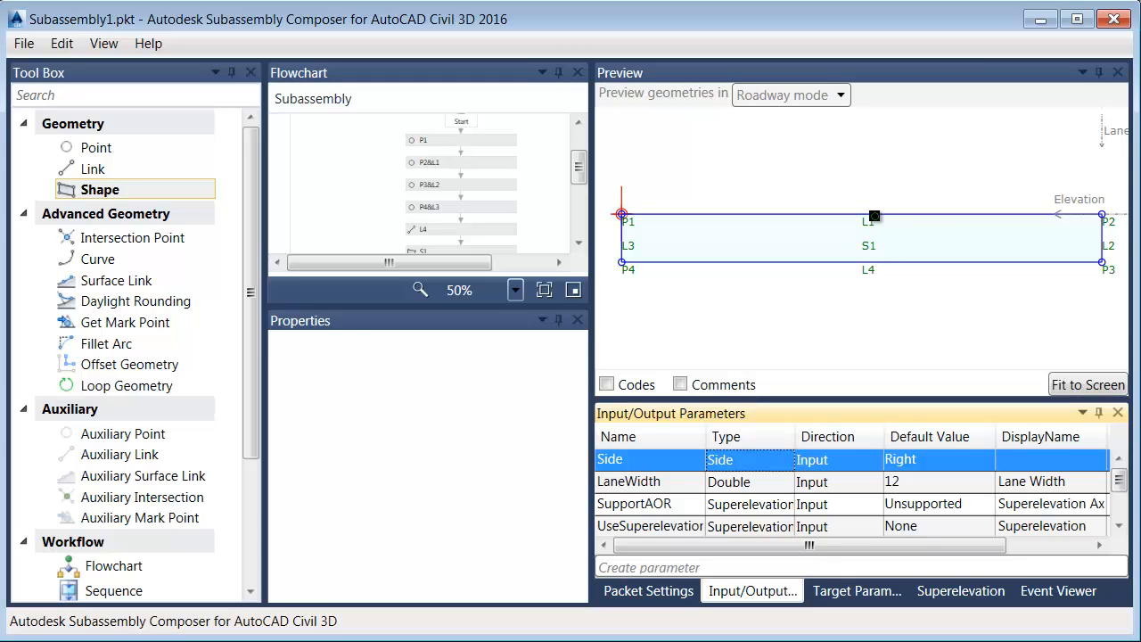
Enable ApplyAOR on top link L1 from P2&L1's properties
{"action": "left_click", "coordinate": [461, 161]}
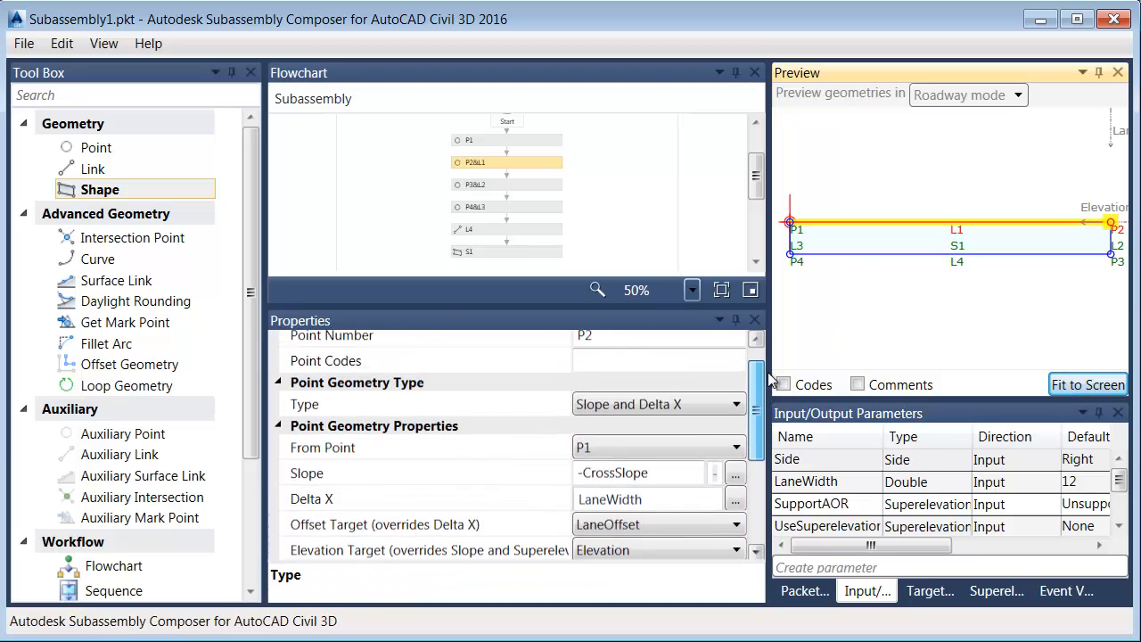
{"action": "scroll", "scroll_direction": "up", "scroll_amount": 3}
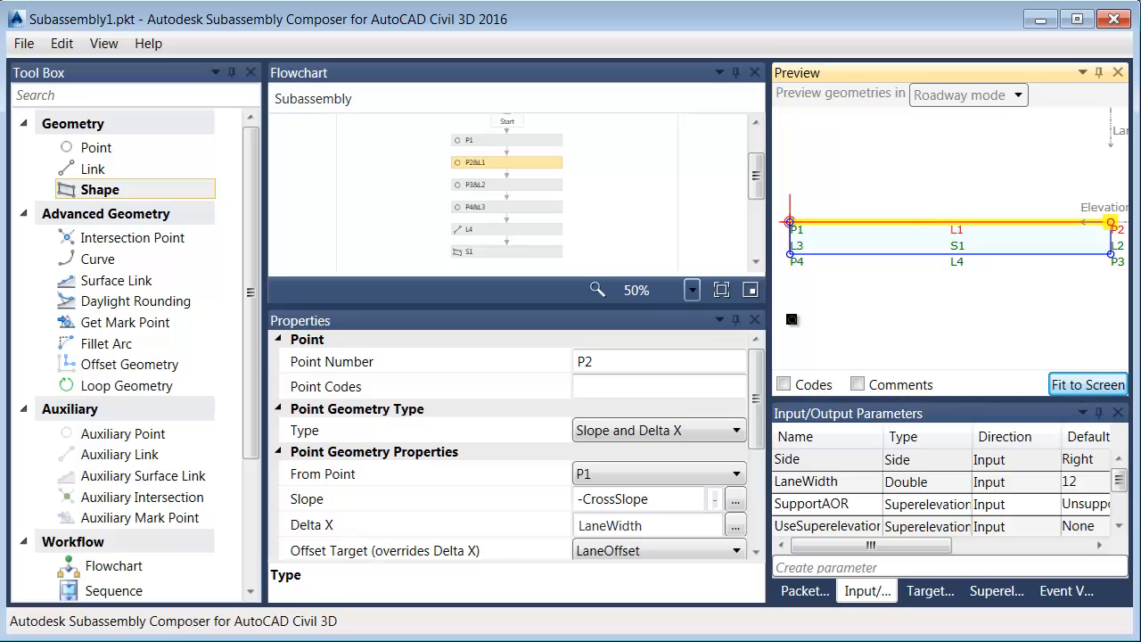
{"action": "scroll", "scroll_direction": "down", "scroll_amount": 3}
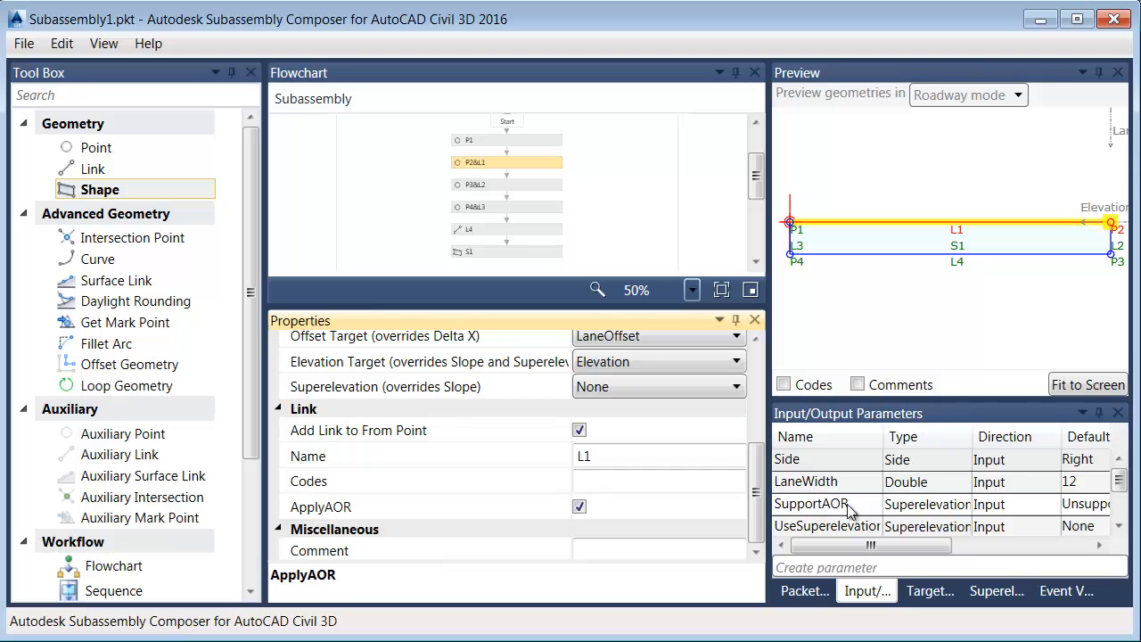
{"action": "mouse_move", "coordinate": [846, 481]}
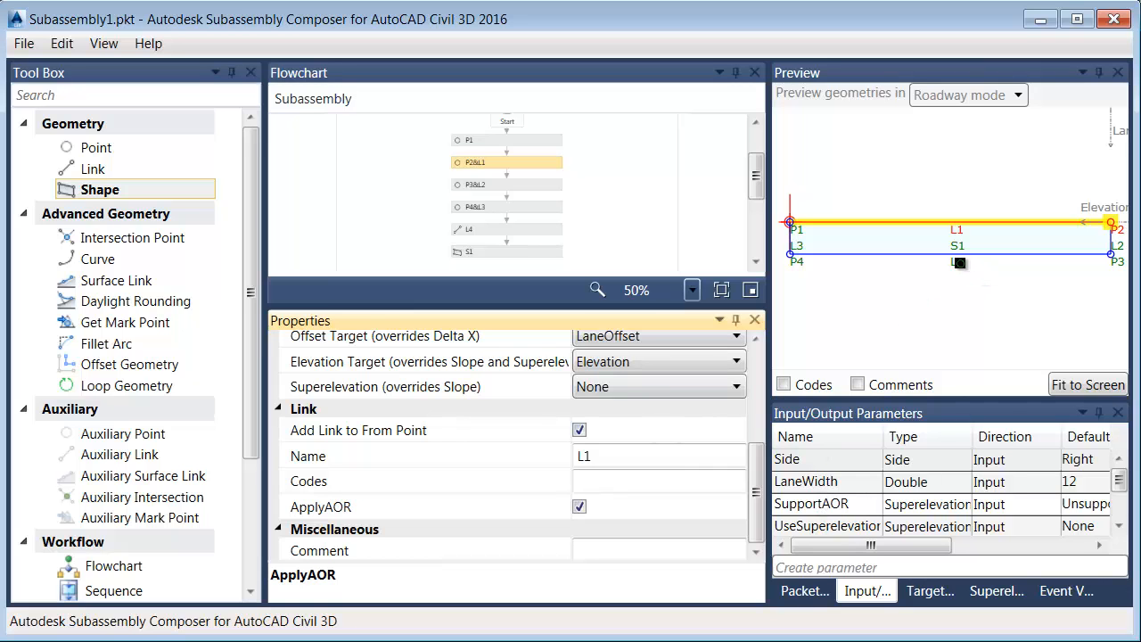
{"action": "left_click", "coordinate": [506, 229]}
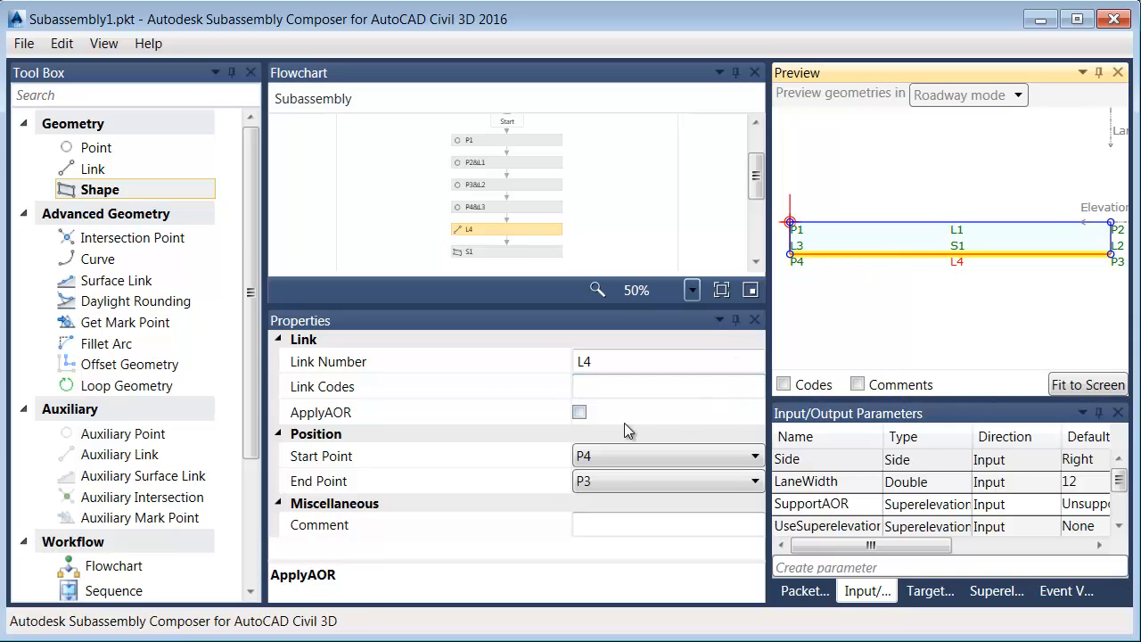
Tick ApplyAOR in link L4's Properties
{"action": "left_click", "coordinate": [579, 412]}
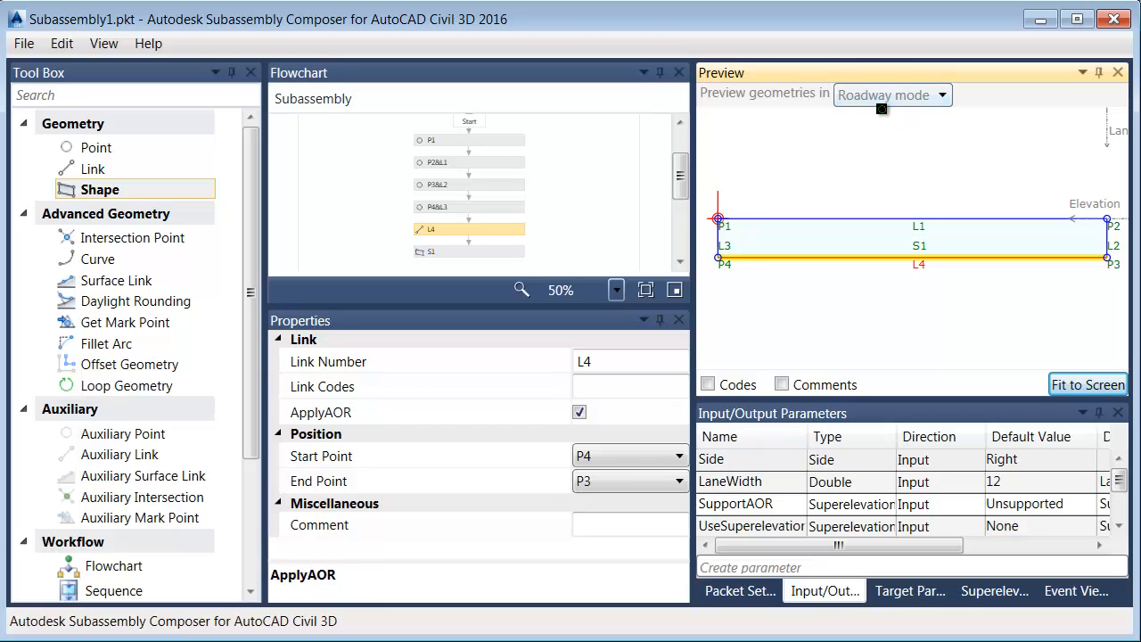
{"action": "mouse_move", "coordinate": [875, 501]}
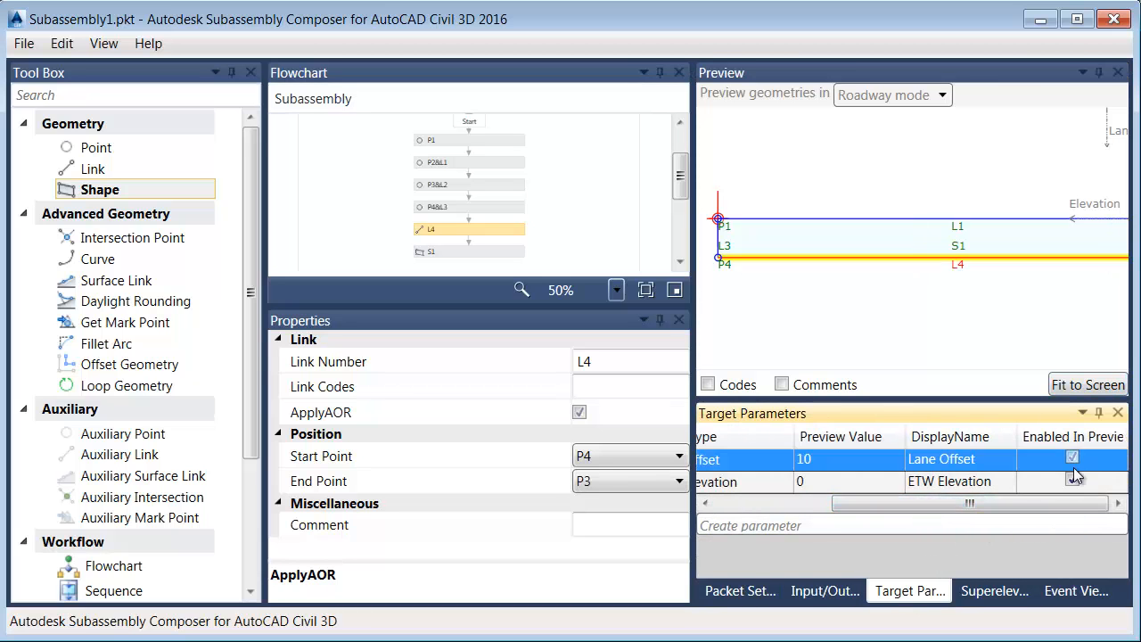
Disable Lane Offset in the preview and set Right Outside Lane Slope preview to -5.00%
{"action": "left_click", "coordinate": [1072, 481]}
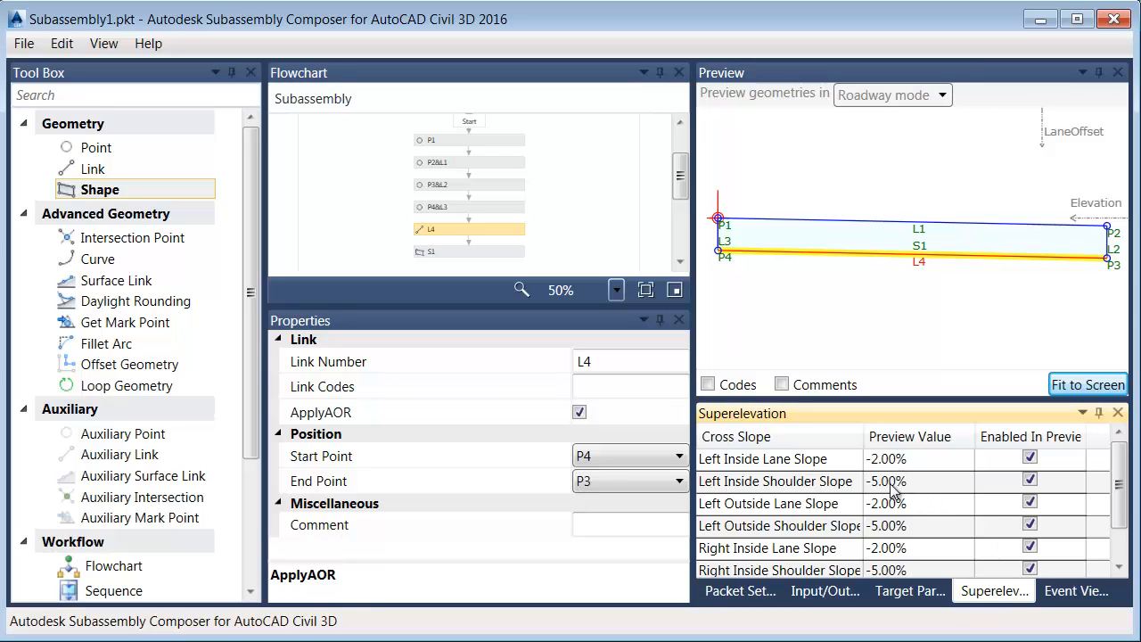
{"action": "mouse_move", "coordinate": [730, 475]}
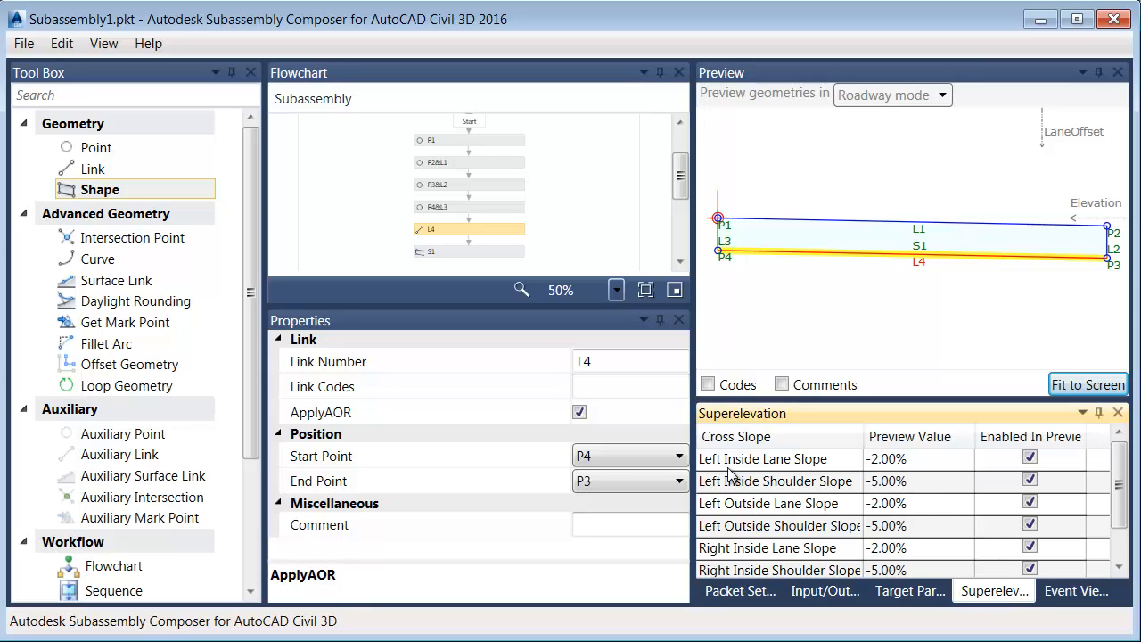
{"action": "mouse_move", "coordinate": [797, 513]}
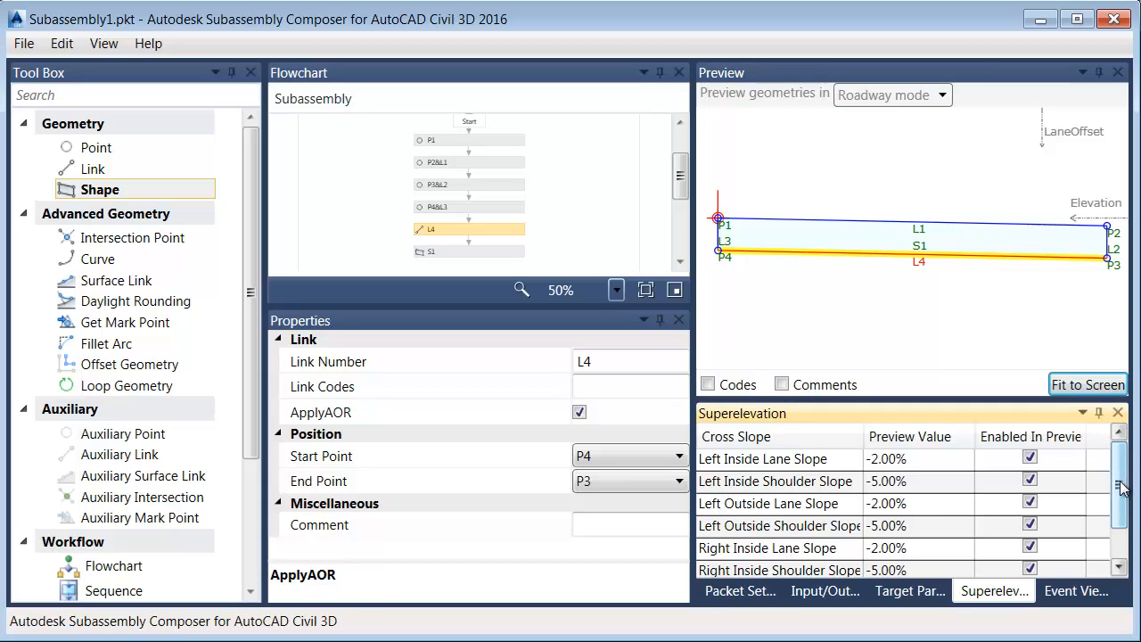
{"action": "scroll", "scroll_direction": "down", "scroll_amount": 3}
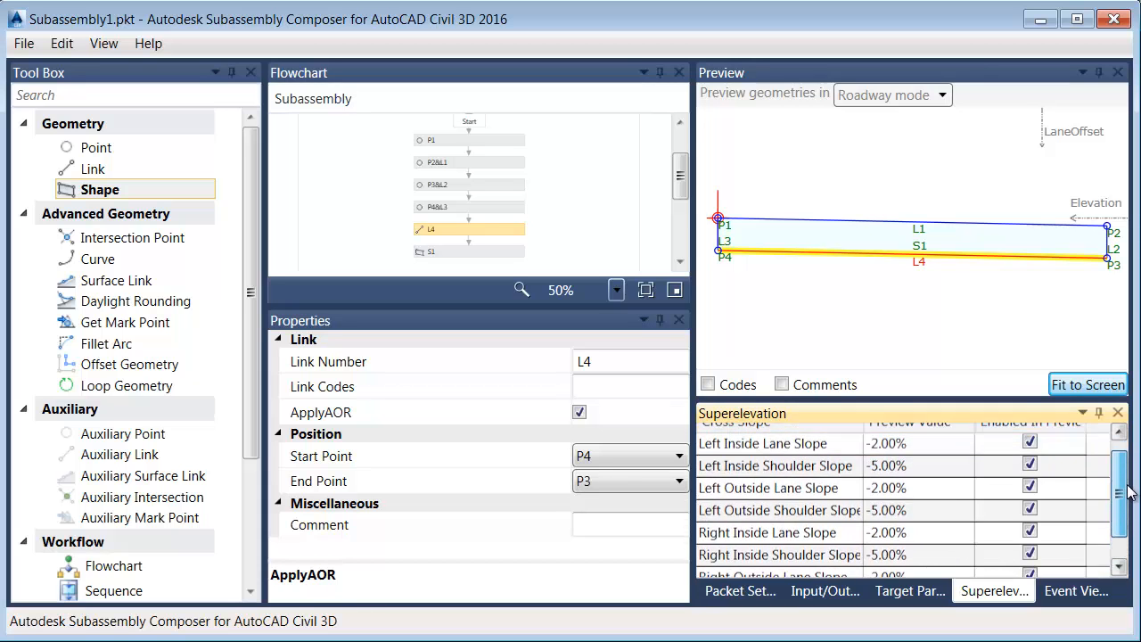
{"action": "scroll", "scroll_direction": "down", "scroll_amount": 3}
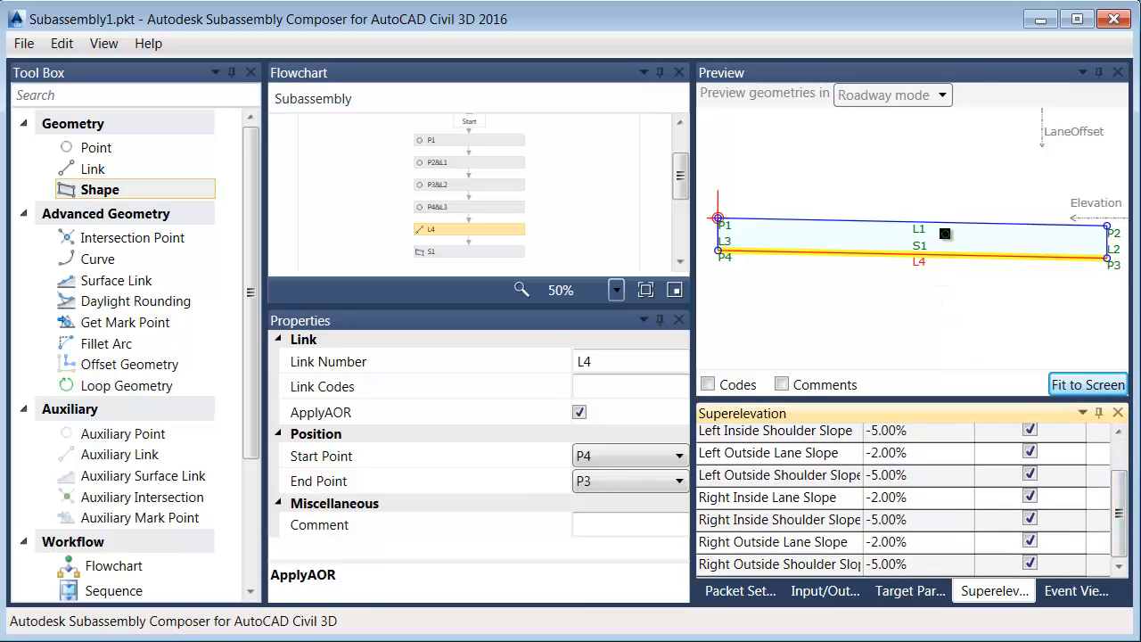
{"action": "mouse_move", "coordinate": [896, 281]}
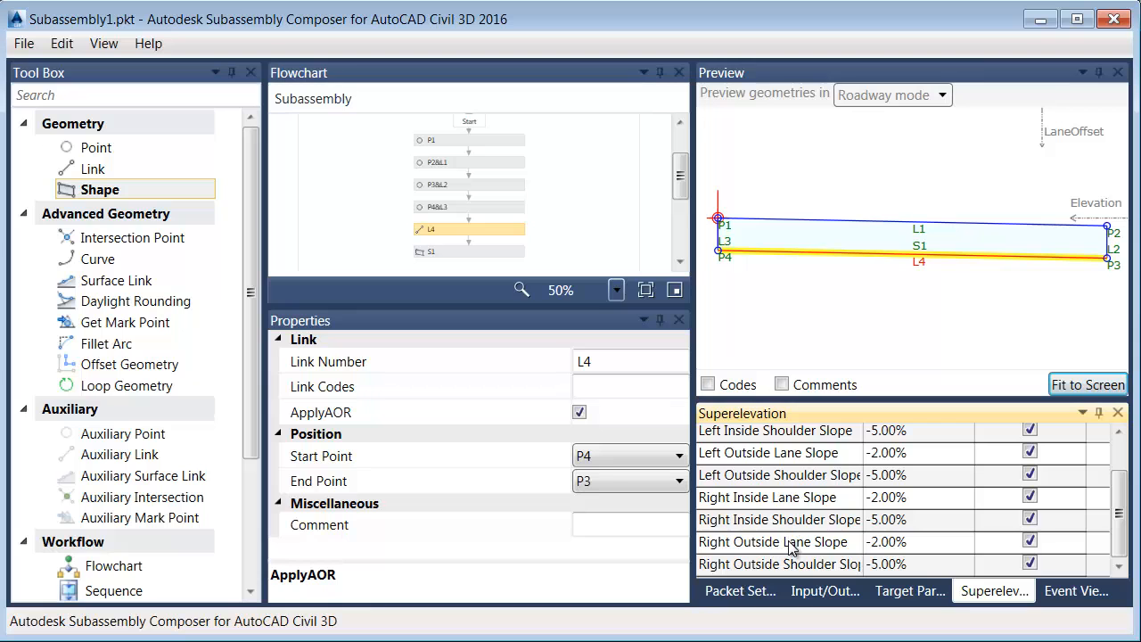
{"action": "left_click", "coordinate": [773, 542]}
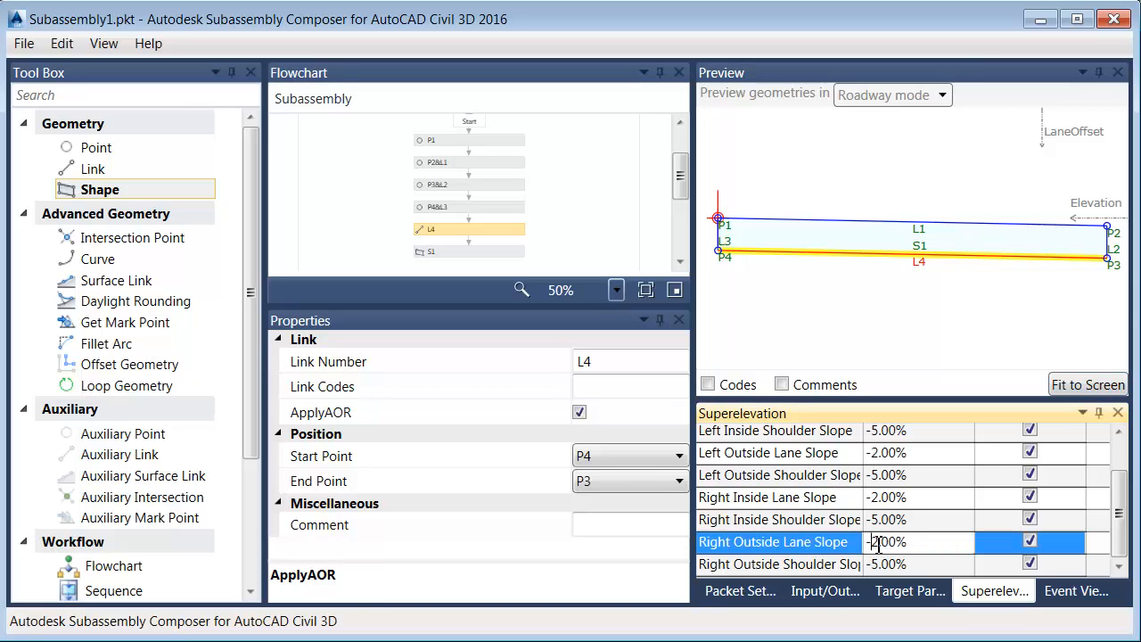
{"action": "type", "text": "-5.00%"}
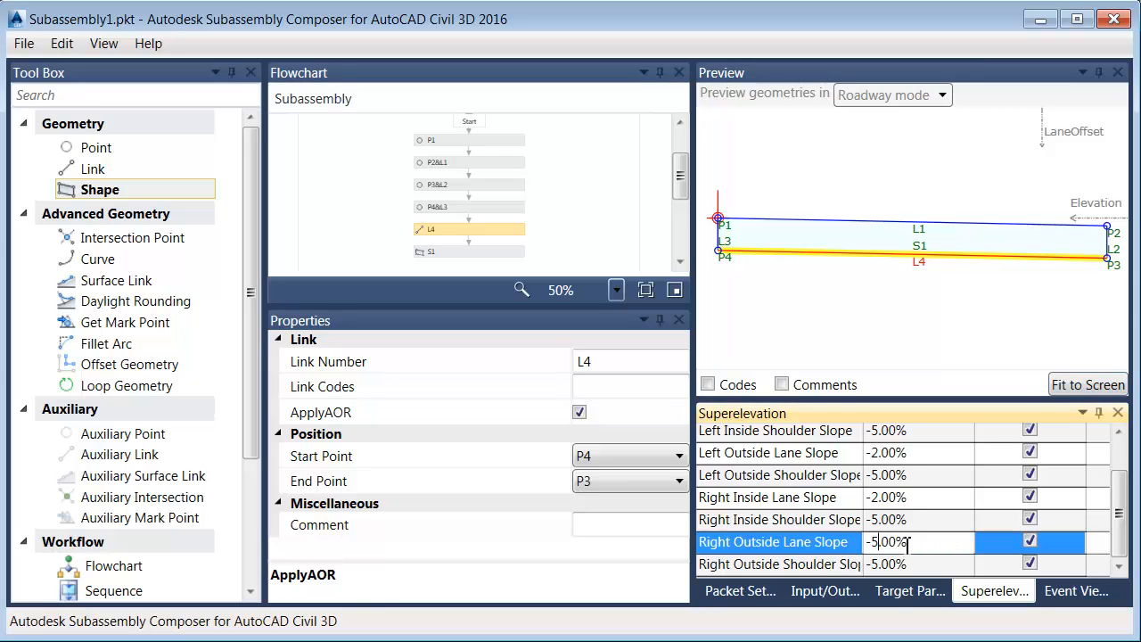
{"action": "left_click", "coordinate": [778, 563]}
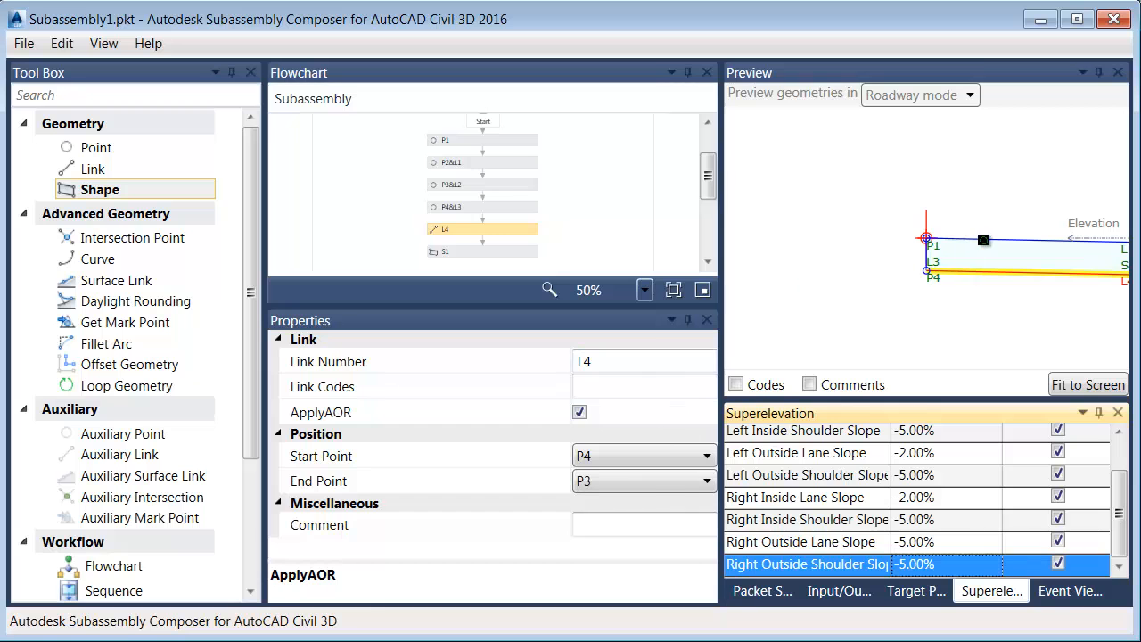
Set P2&L1's Superelevation override to Right Outside Lane Slope
{"action": "left_click", "coordinate": [481, 162]}
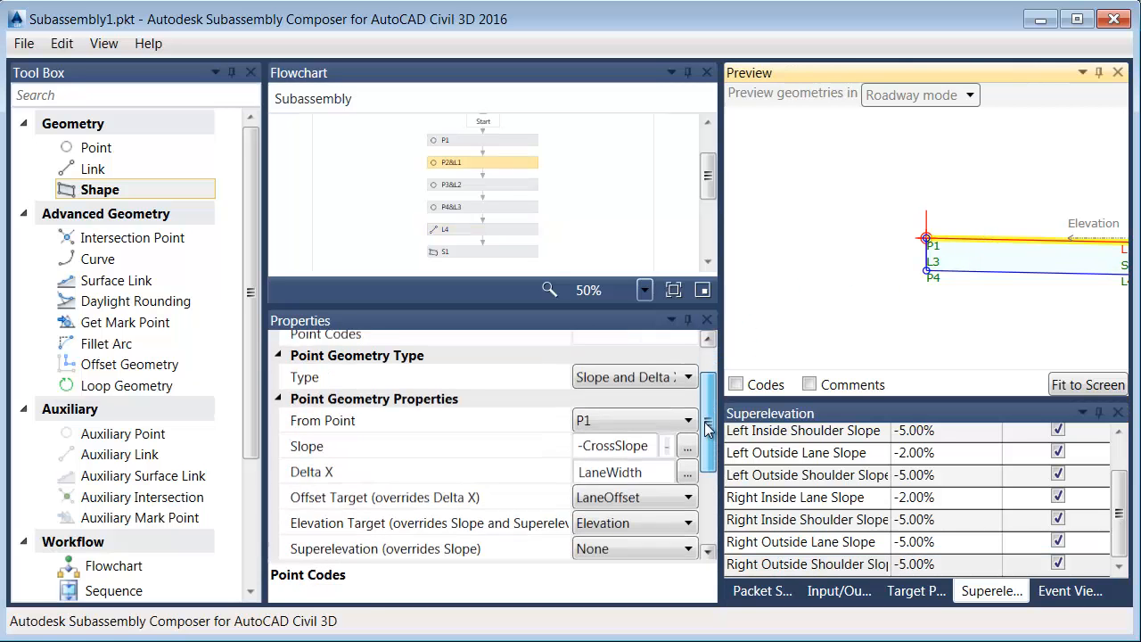
{"action": "scroll", "scroll_direction": "down", "scroll_amount": 3}
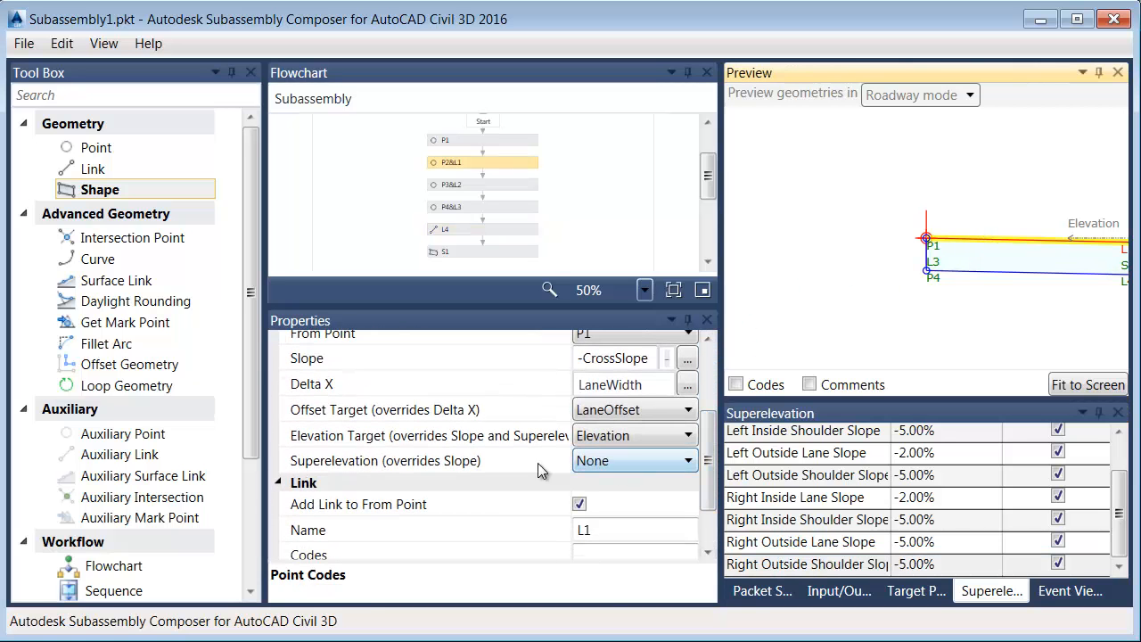
{"action": "left_click", "coordinate": [632, 460]}
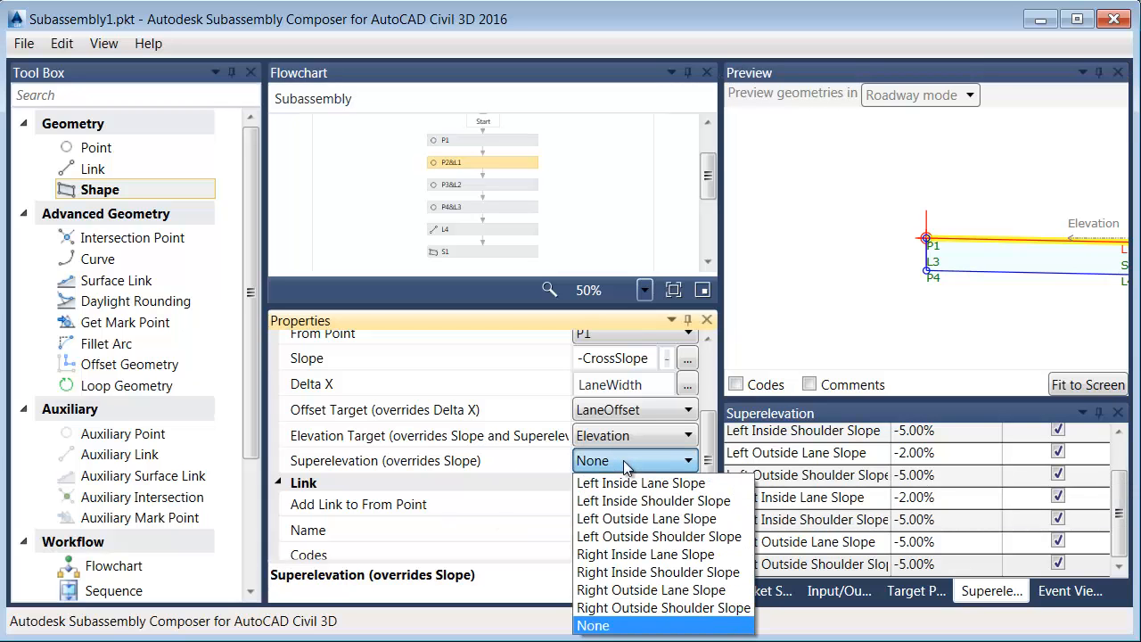
{"action": "left_click", "coordinate": [592, 625]}
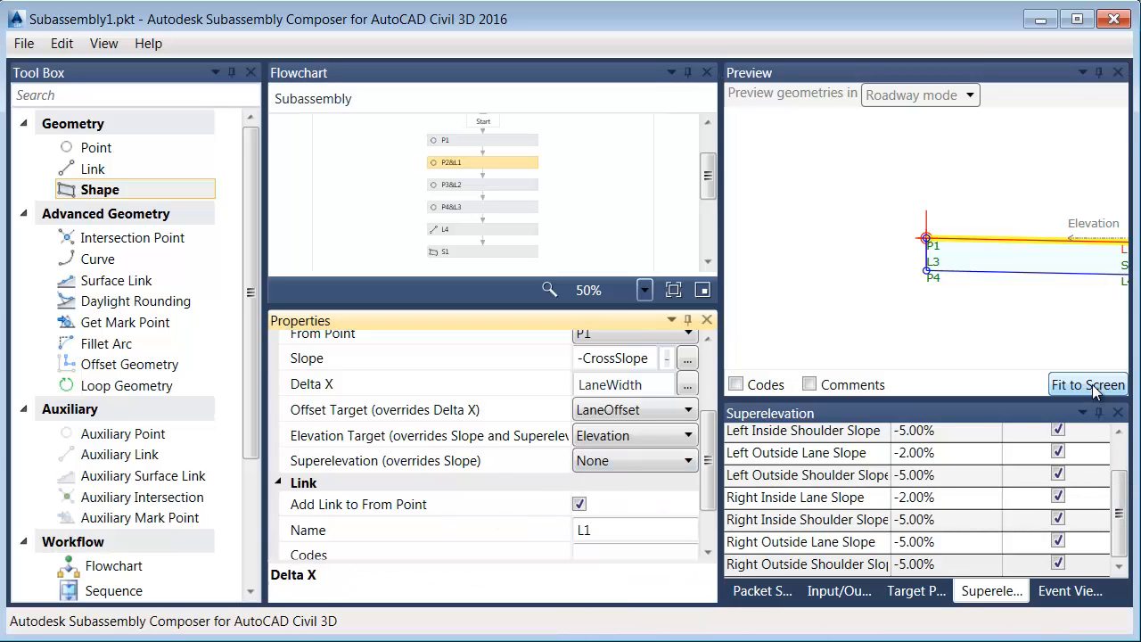
Restore the preview value to -2.00% and set P2's Superelevation override back to None
{"action": "left_click", "coordinate": [632, 460]}
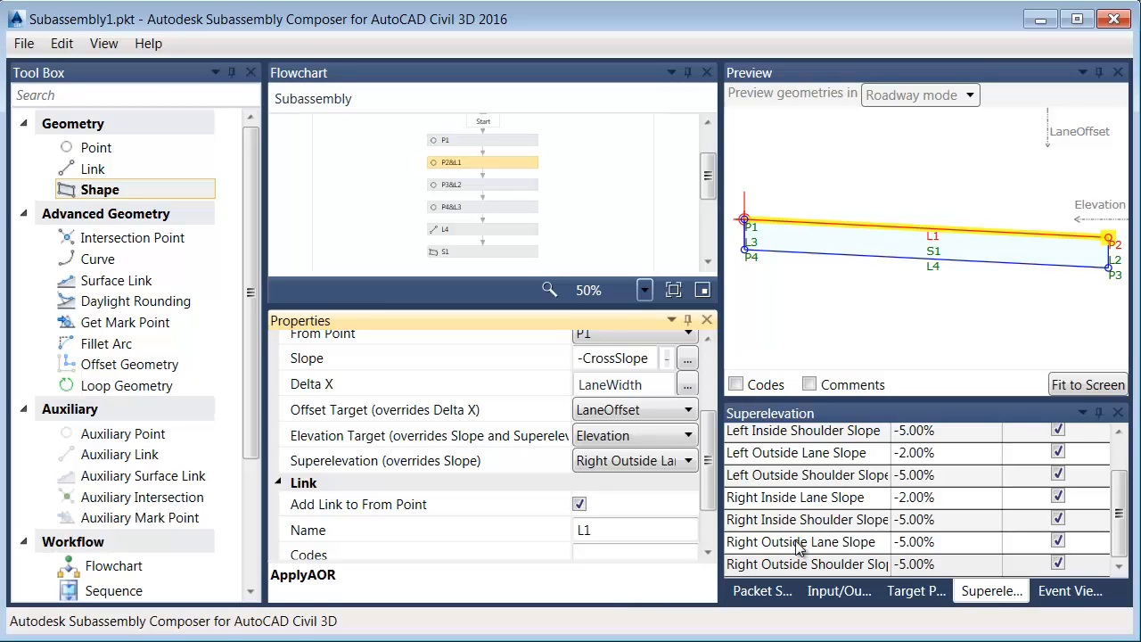
{"action": "left_click", "coordinate": [802, 541]}
{"action": "type", "text": "-2"}
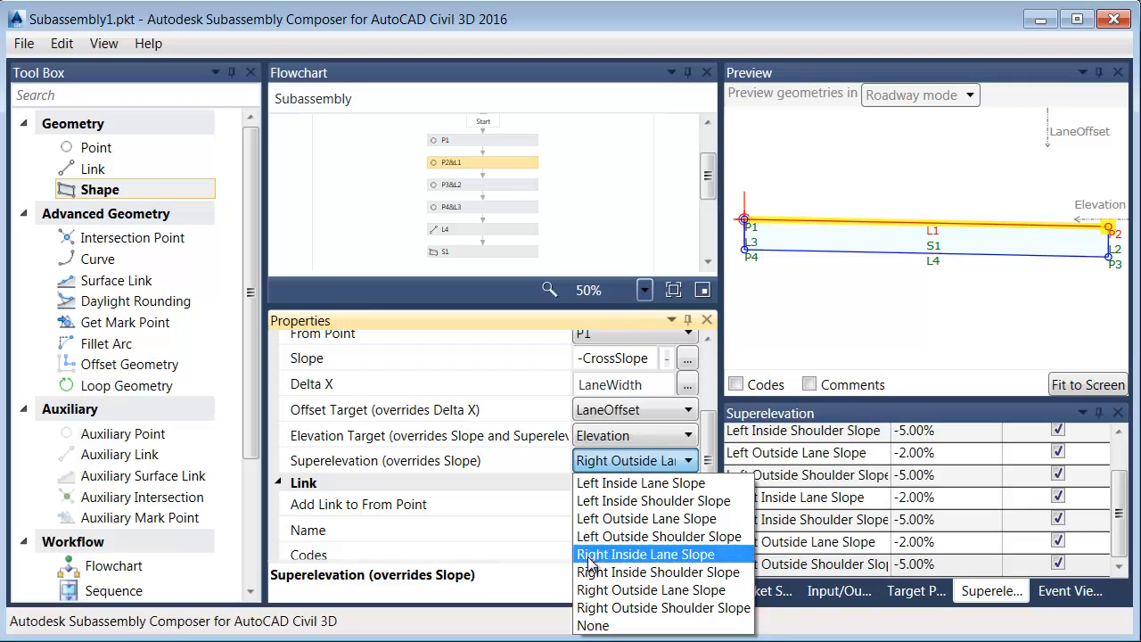
{"action": "left_click", "coordinate": [592, 625]}
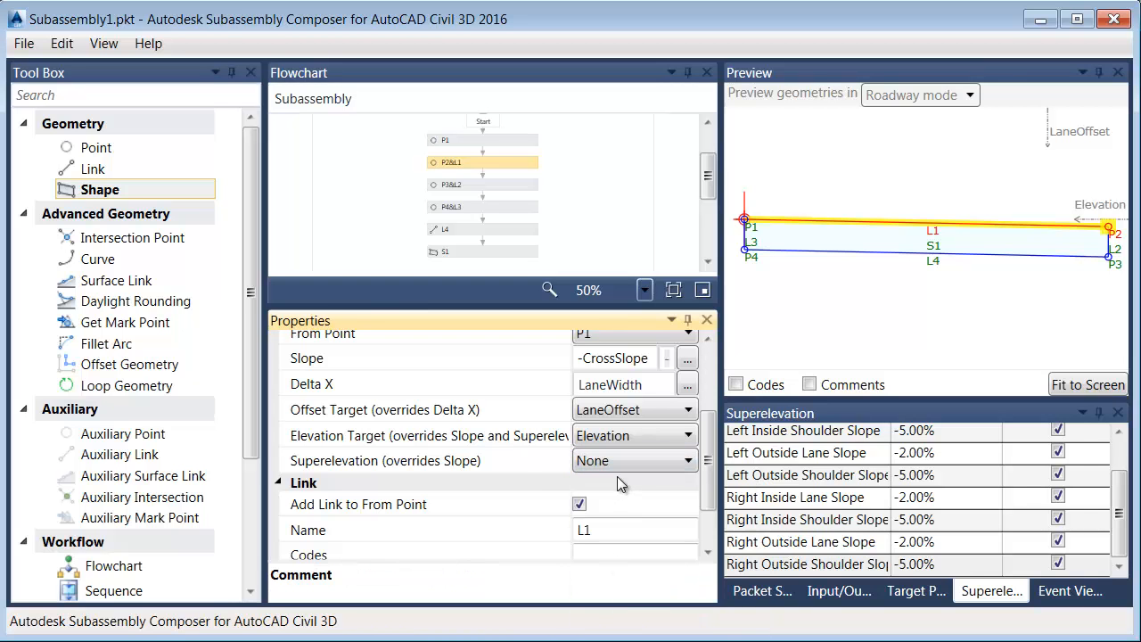
{"action": "mouse_move", "coordinate": [624, 472]}
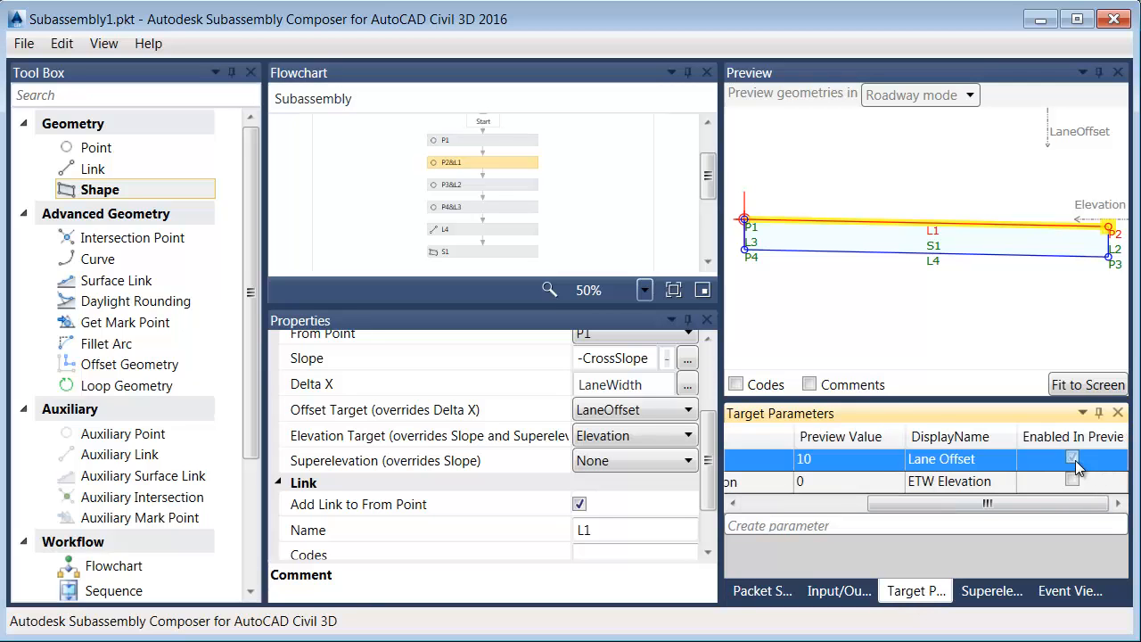
Enable Lane Offset in the preview alongside ETW Elevation, leveling link L1
{"action": "left_click", "coordinate": [1072, 458]}
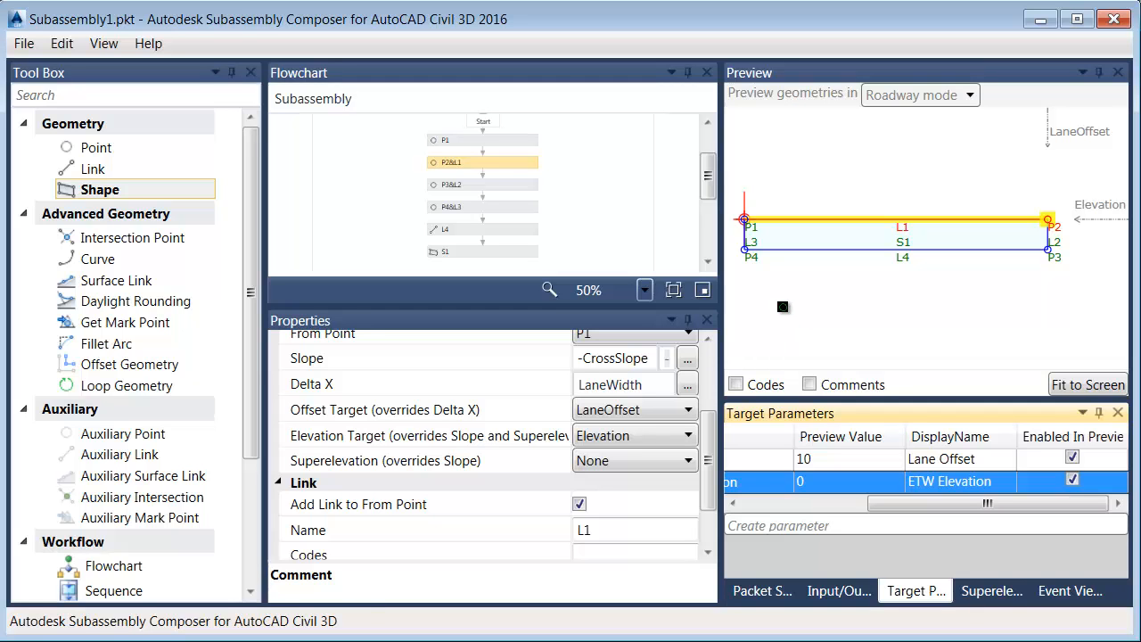
{"action": "mouse_move", "coordinate": [821, 305]}
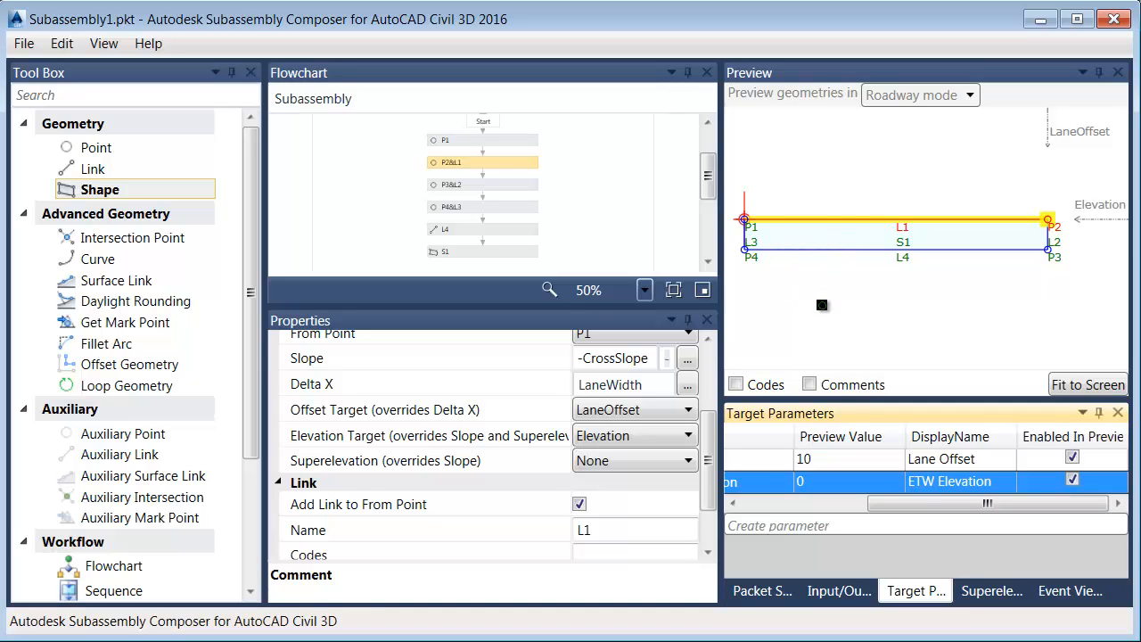
{"action": "mouse_move", "coordinate": [811, 336]}
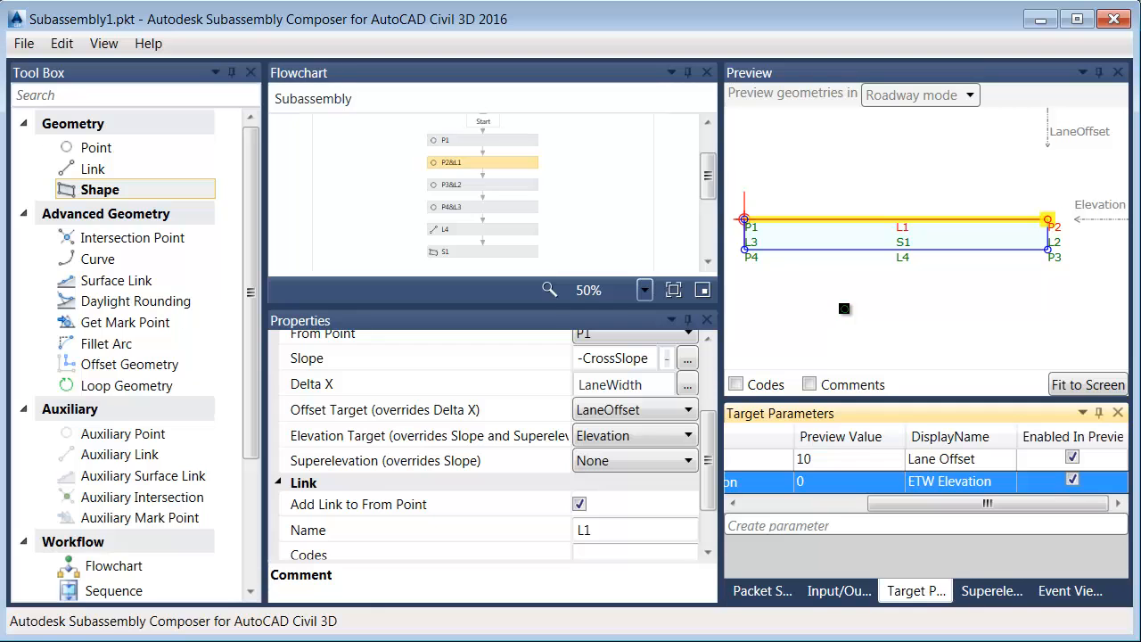
{"action": "mouse_move", "coordinate": [876, 330]}
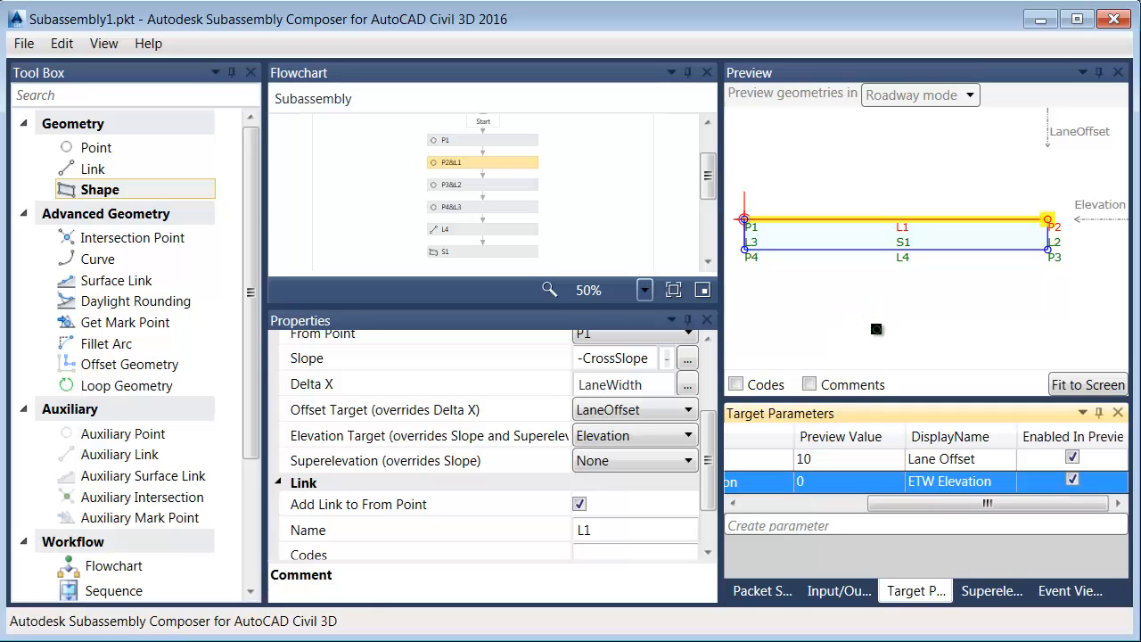